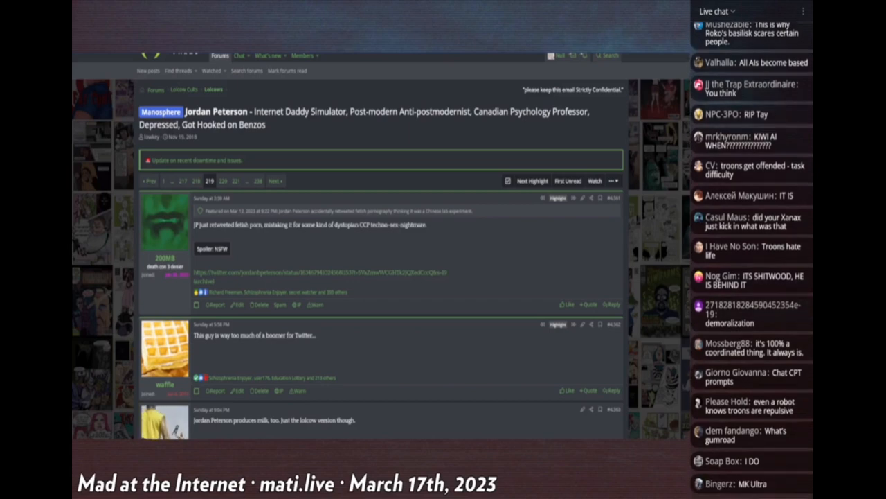
scroll(down, 3)
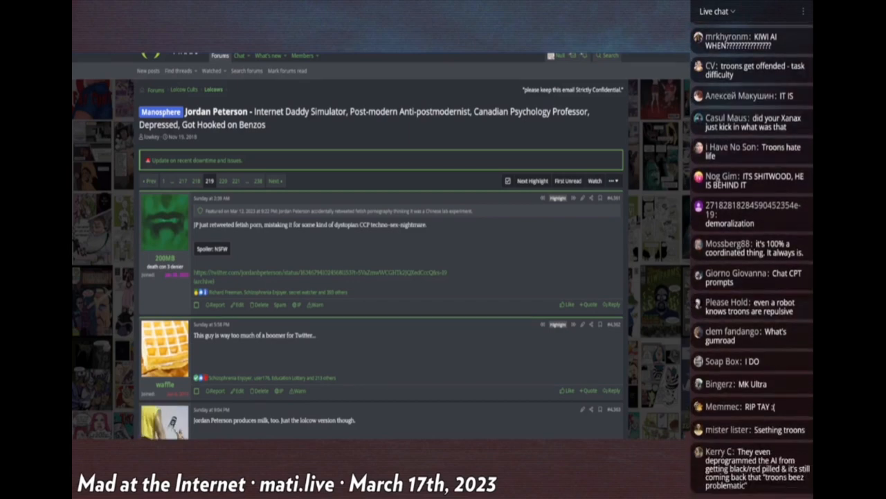
scroll(down, 3)
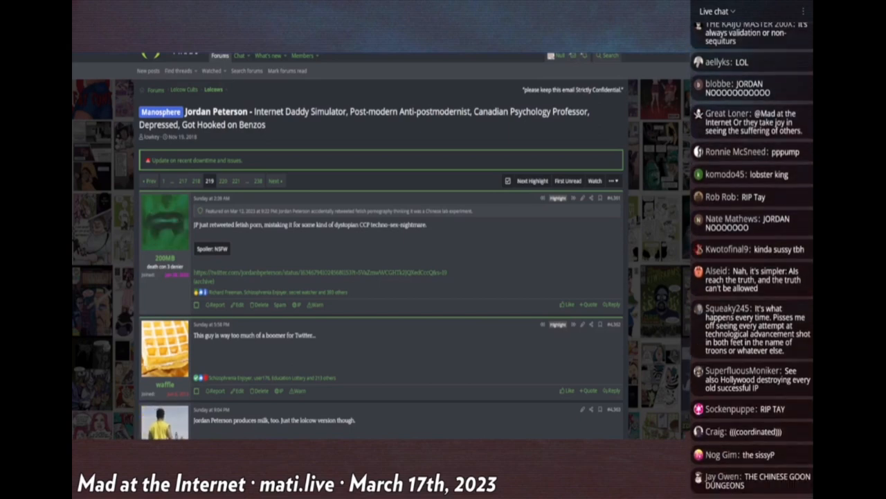
scroll(down, 3)
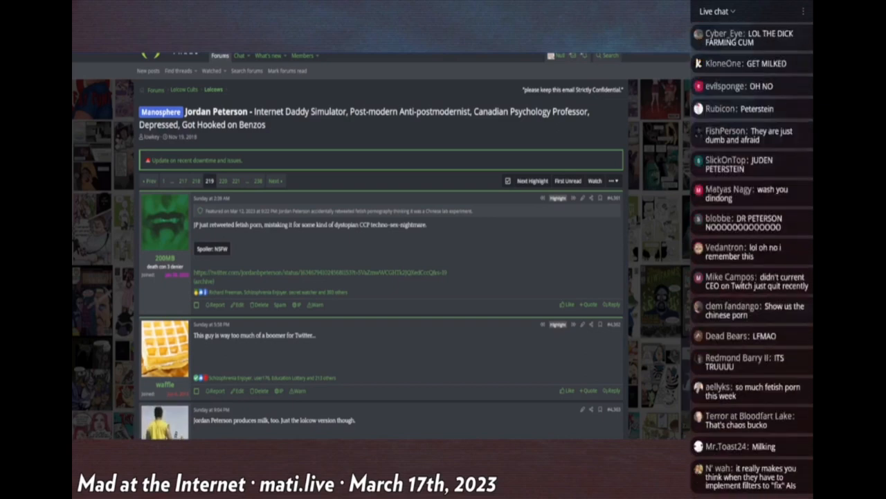
scroll(down, 3)
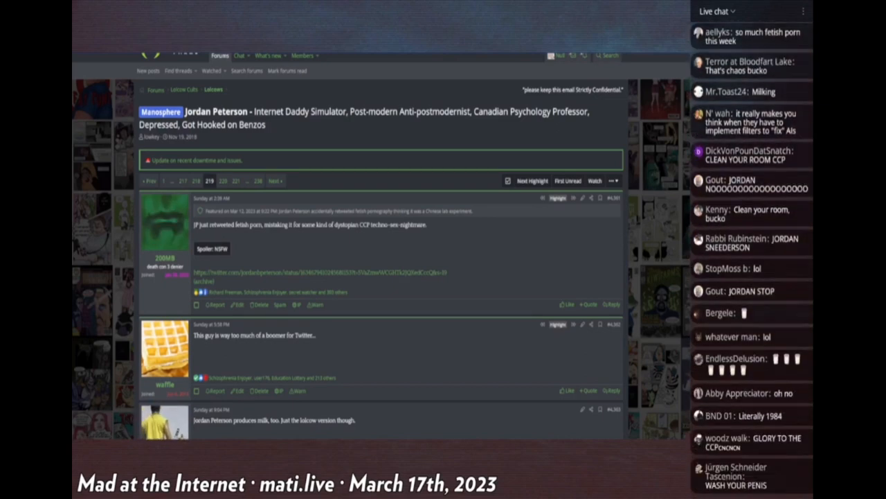
scroll(down, 3)
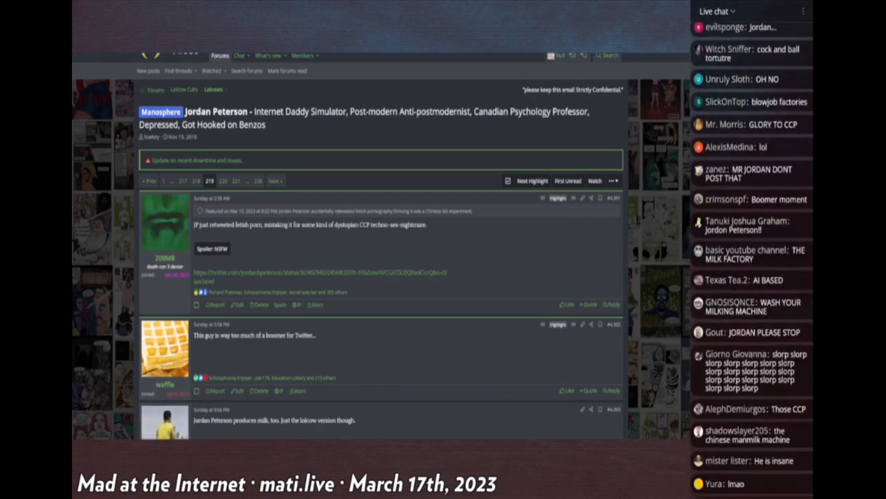
scroll(down, 3)
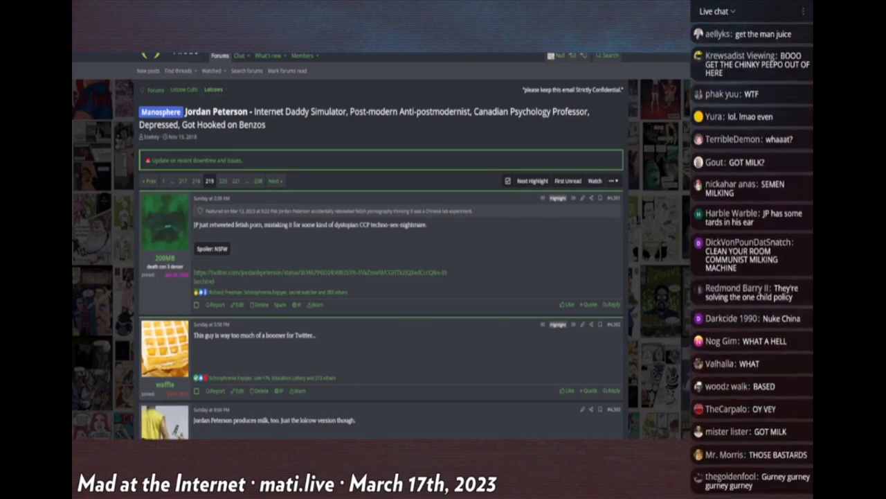
scroll(down, 3)
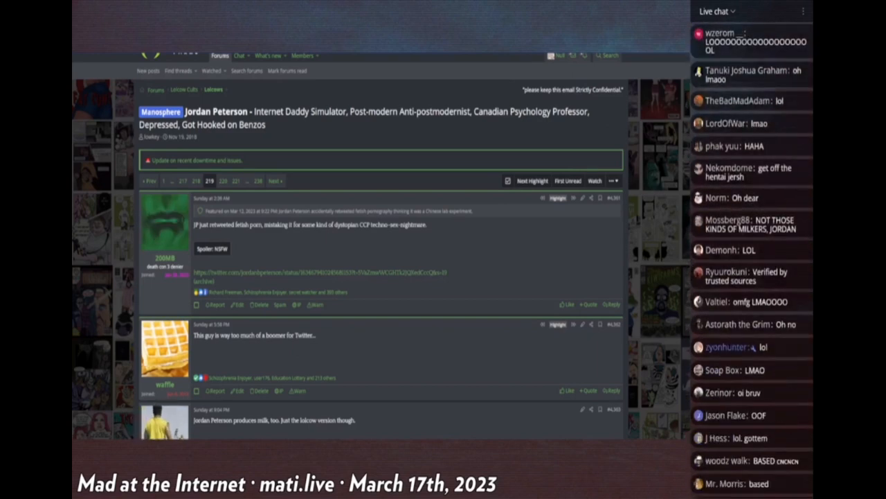
scroll(down, 3)
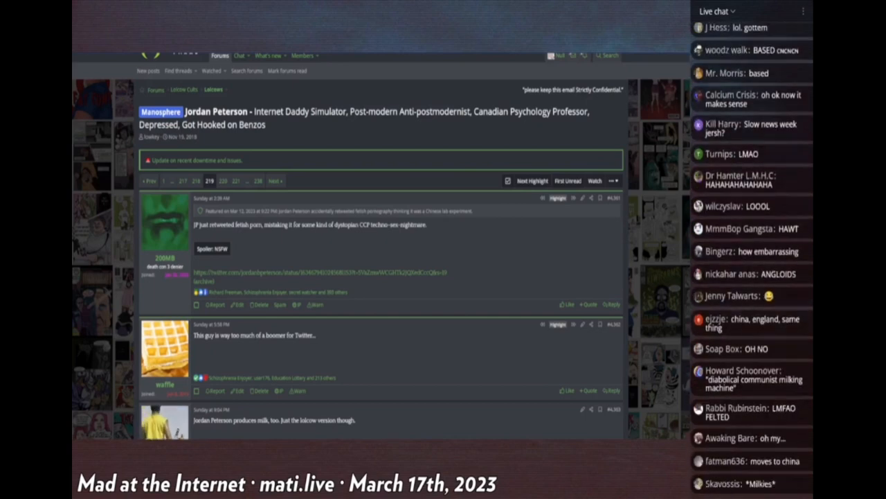
scroll(down, 3)
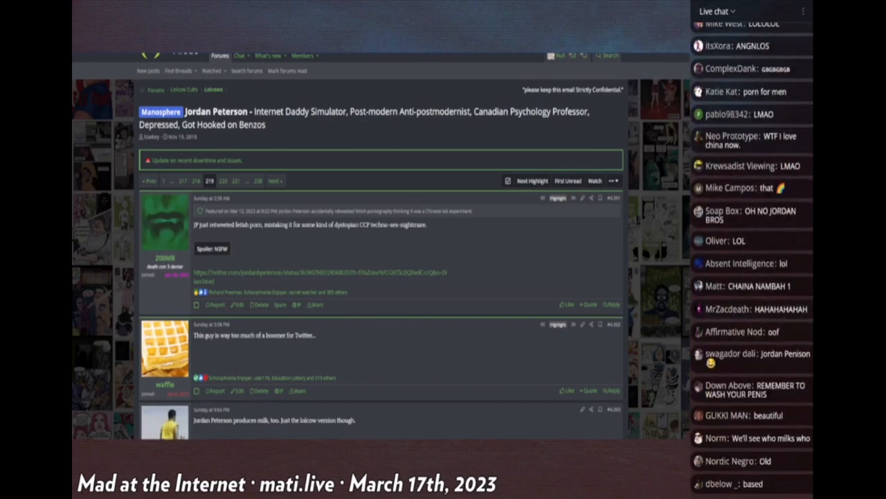
scroll(down, 3)
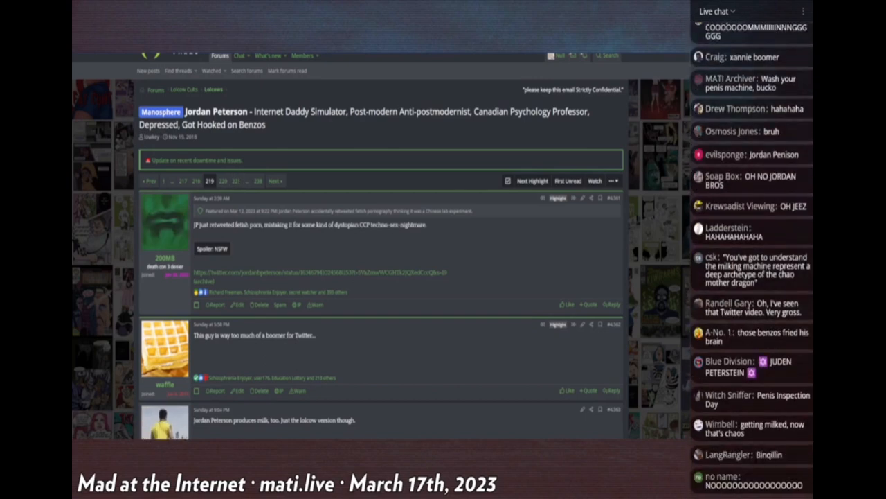
scroll(down, 3)
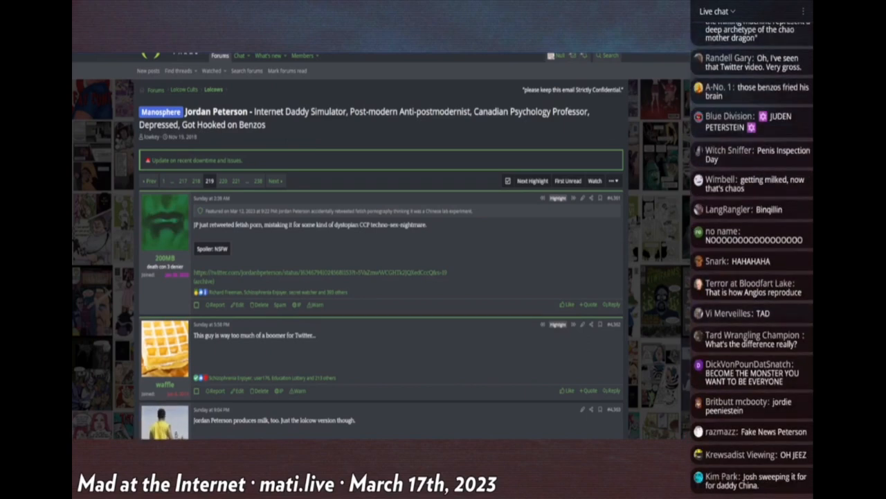
scroll(down, 3)
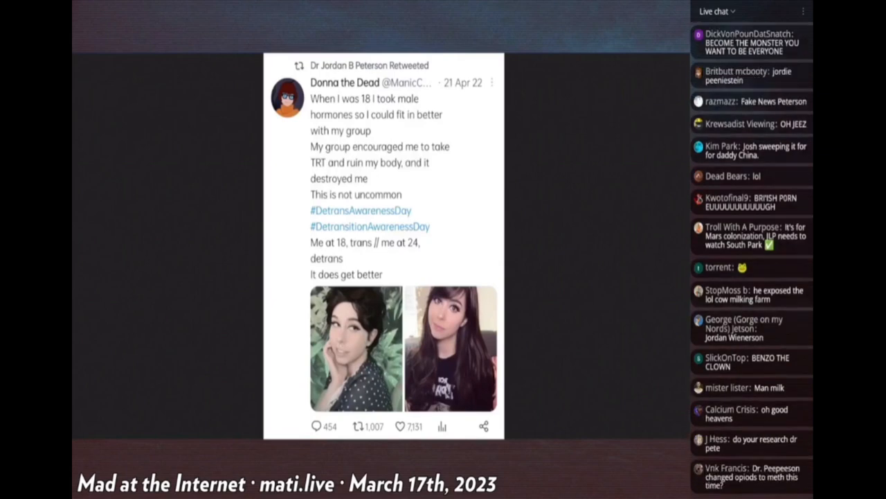
scroll(down, 3)
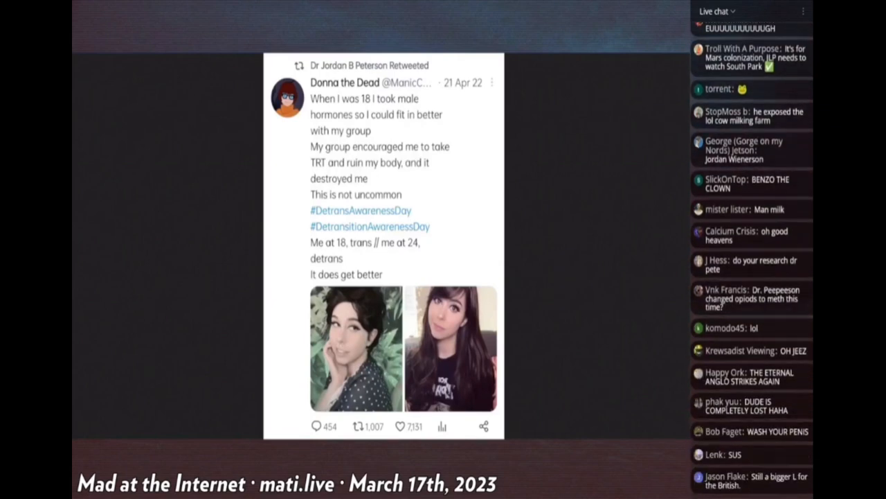
scroll(down, 3)
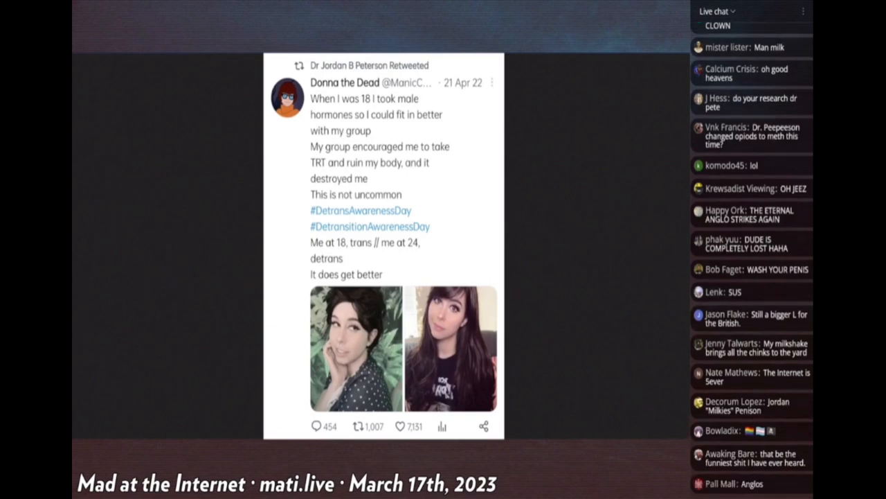
scroll(down, 3)
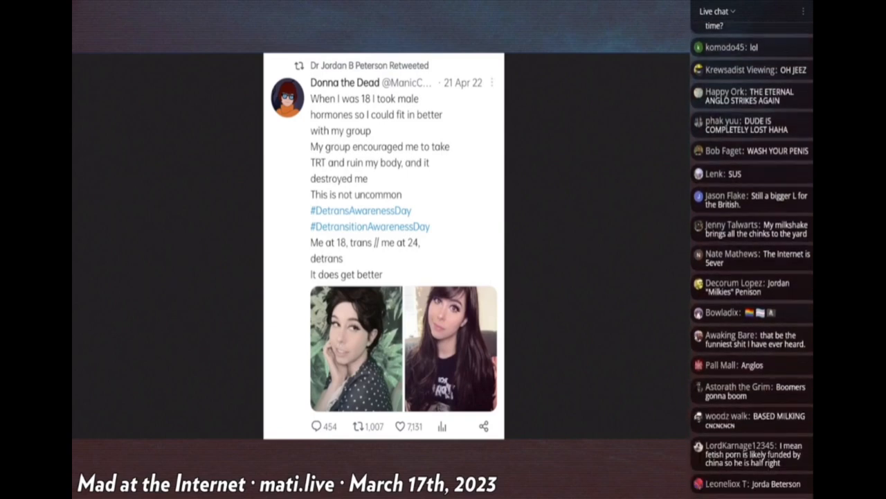
scroll(down, 3)
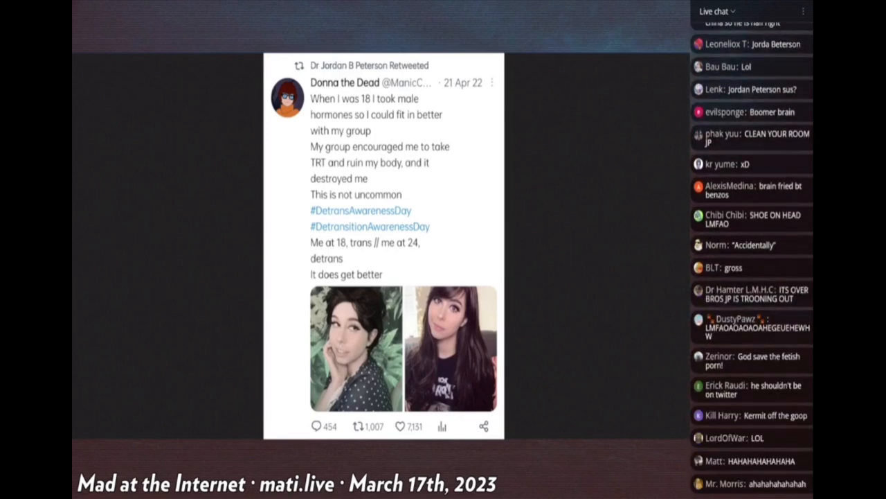
scroll(down, 3)
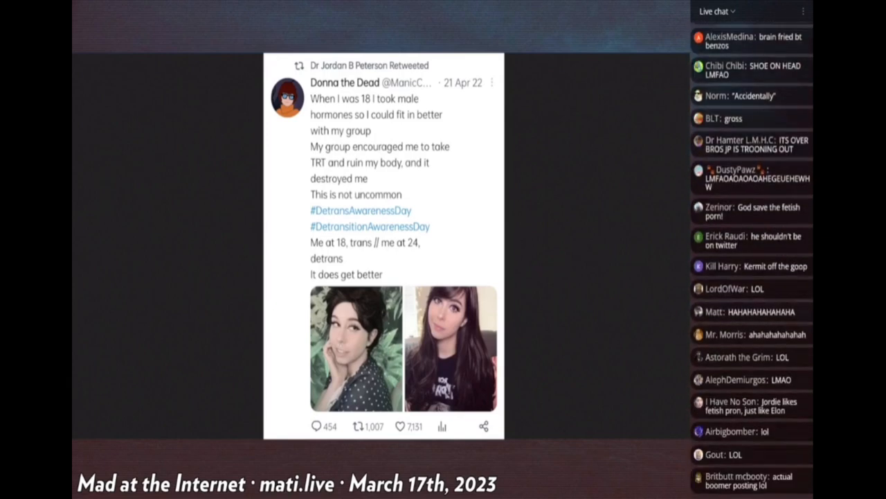
scroll(down, 3)
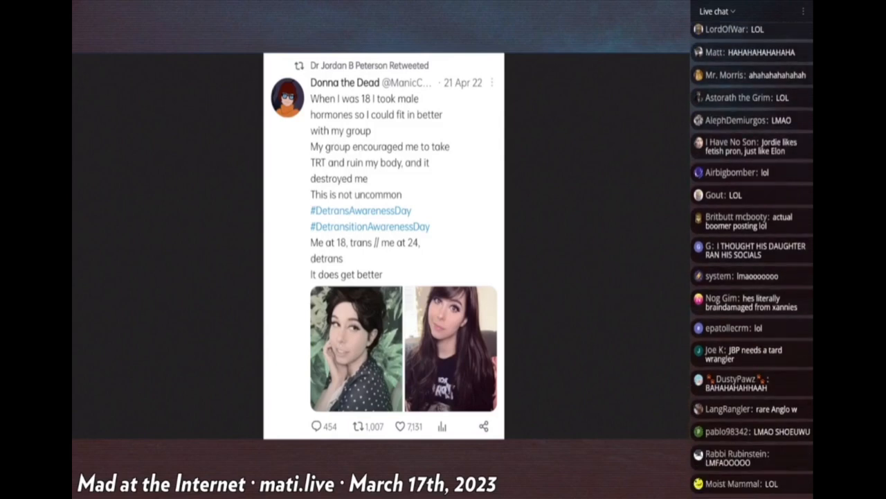
scroll(down, 3)
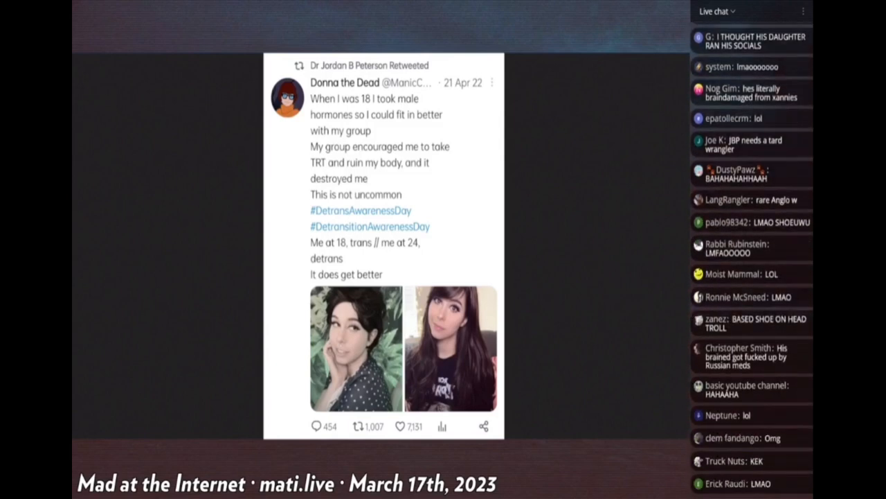
scroll(down, 3)
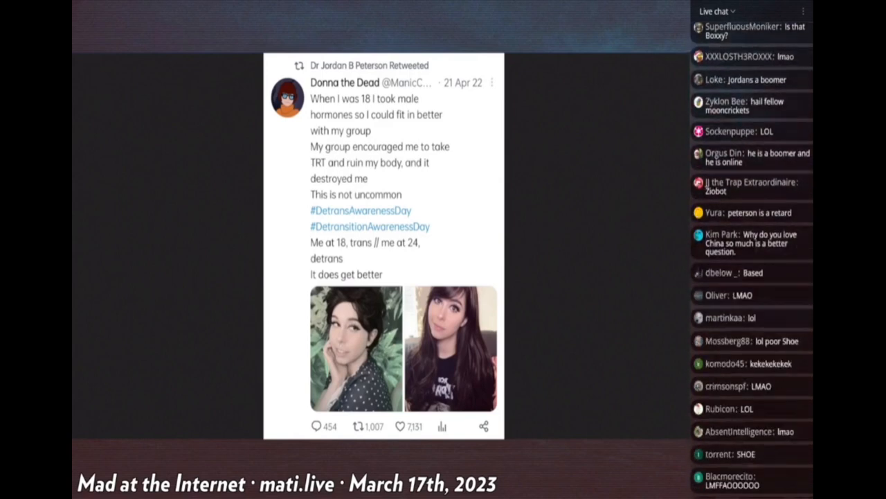
scroll(down, 3)
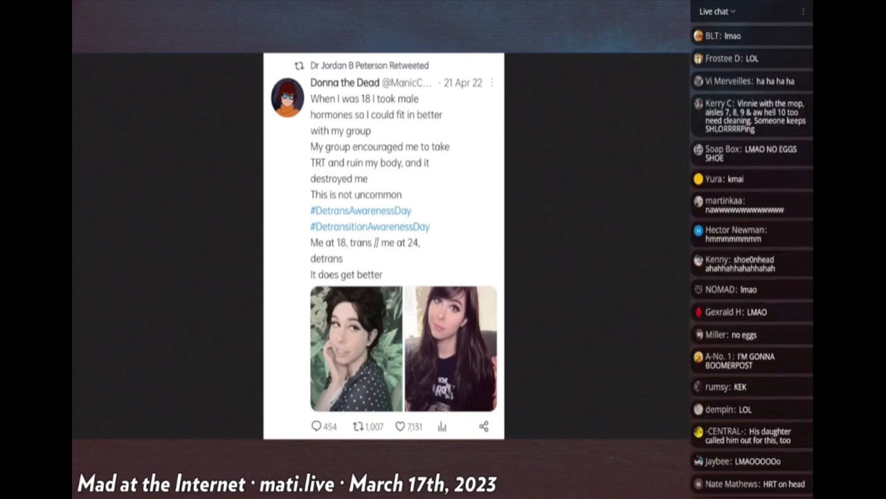
scroll(down, 3)
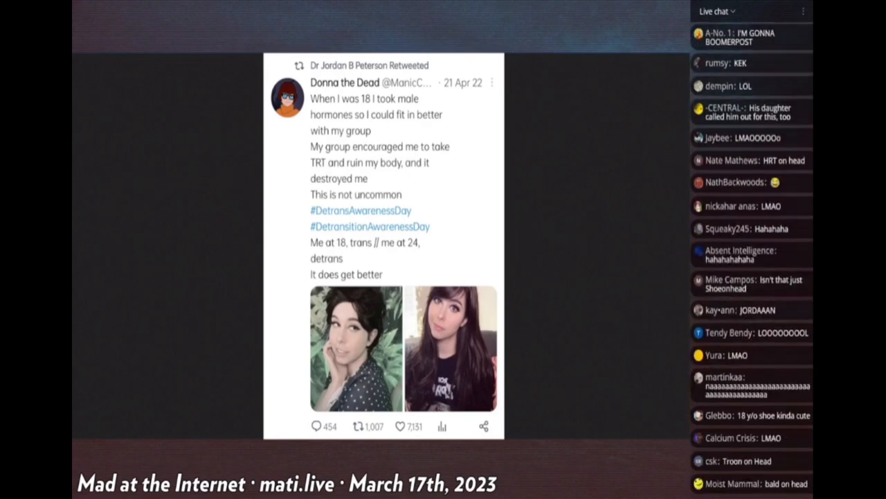
scroll(down, 3)
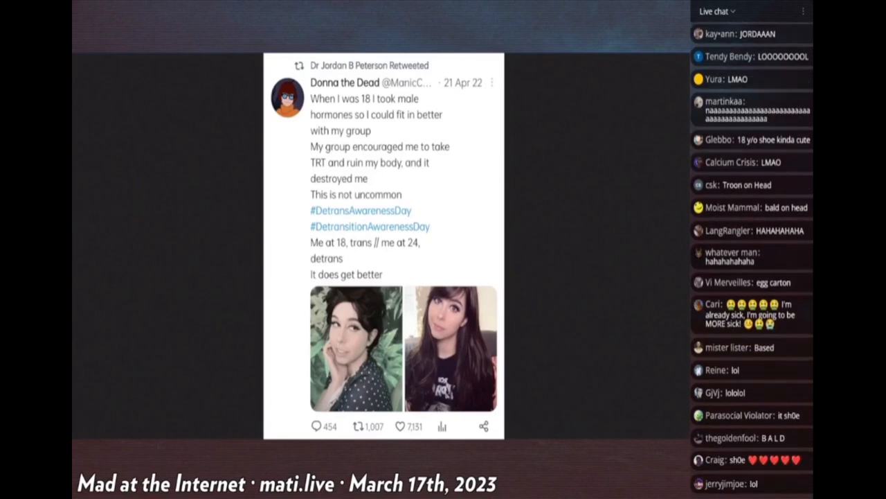
scroll(down, 3)
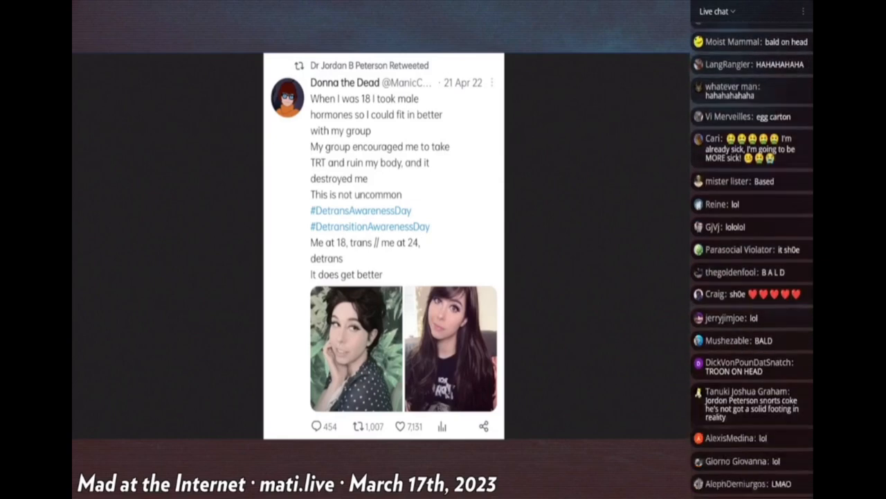
scroll(down, 3)
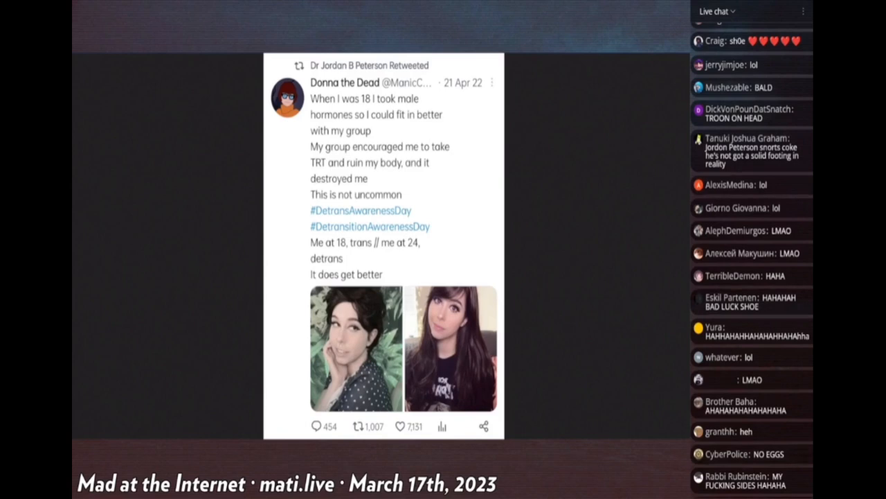
scroll(down, 3)
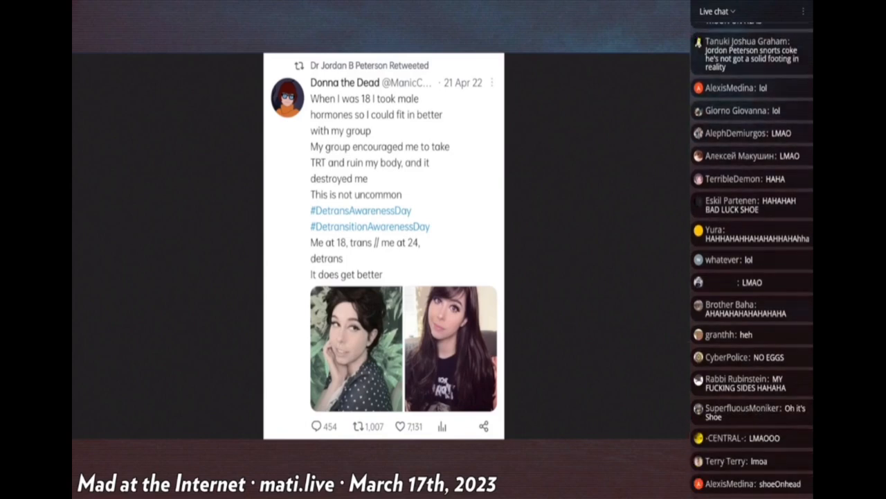
scroll(down, 3)
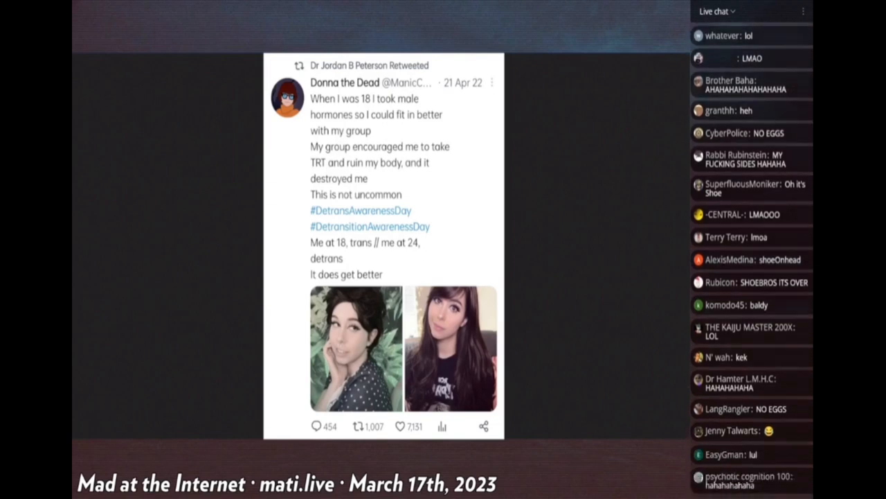
scroll(down, 3)
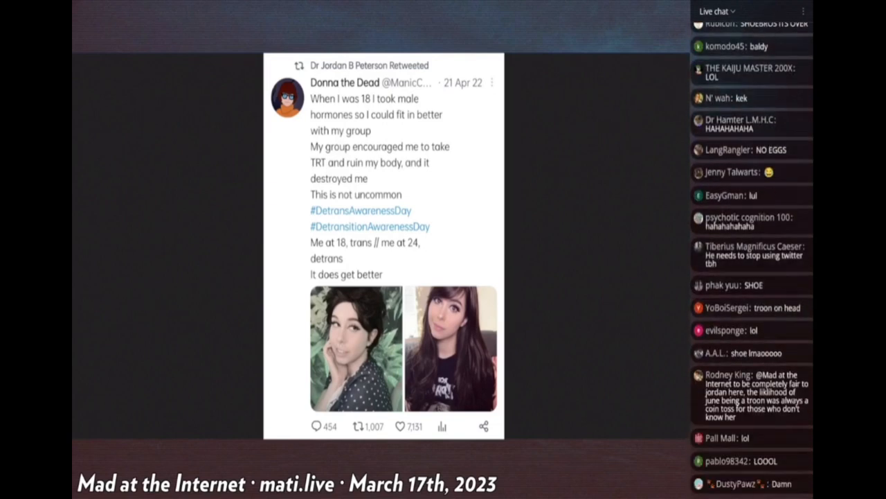
scroll(down, 3)
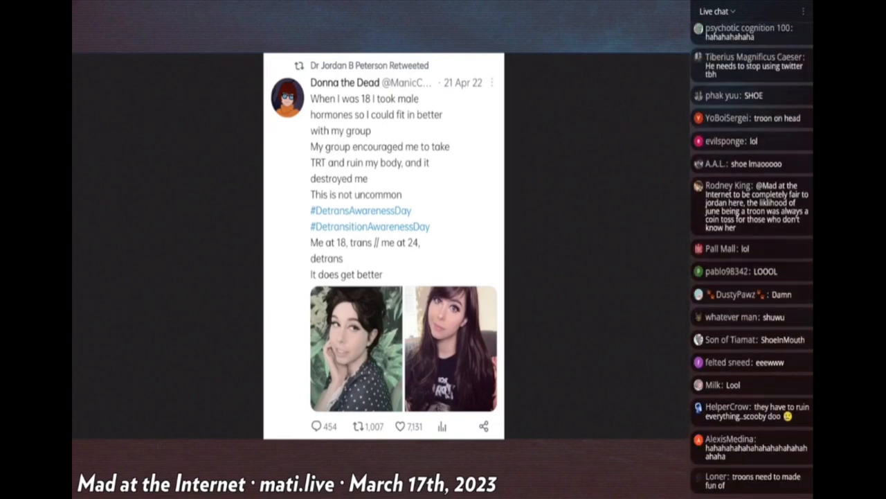
scroll(down, 3)
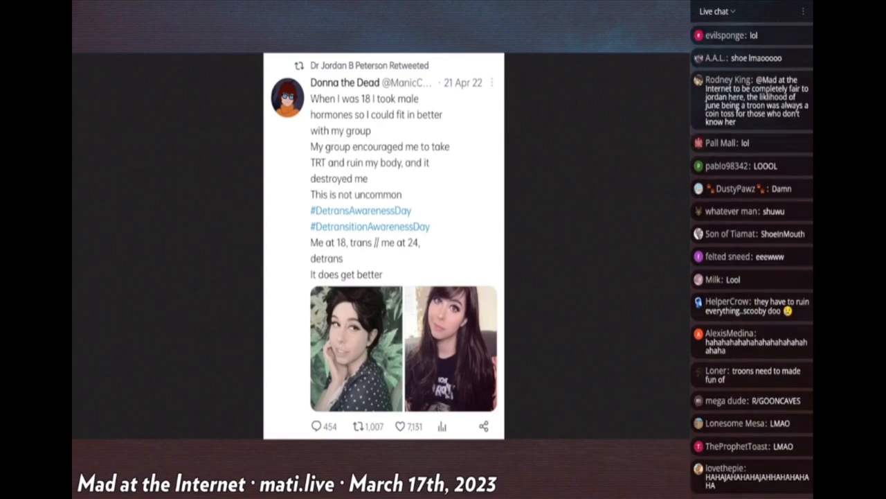
scroll(down, 3)
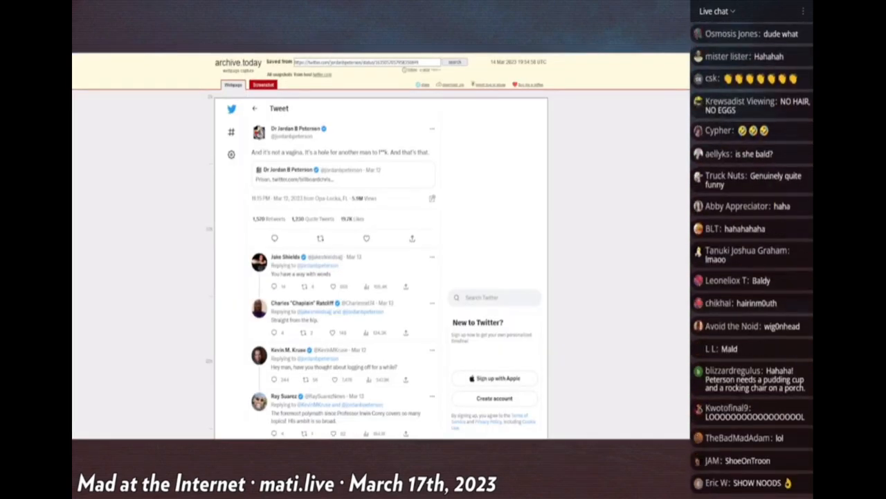
scroll(down, 3)
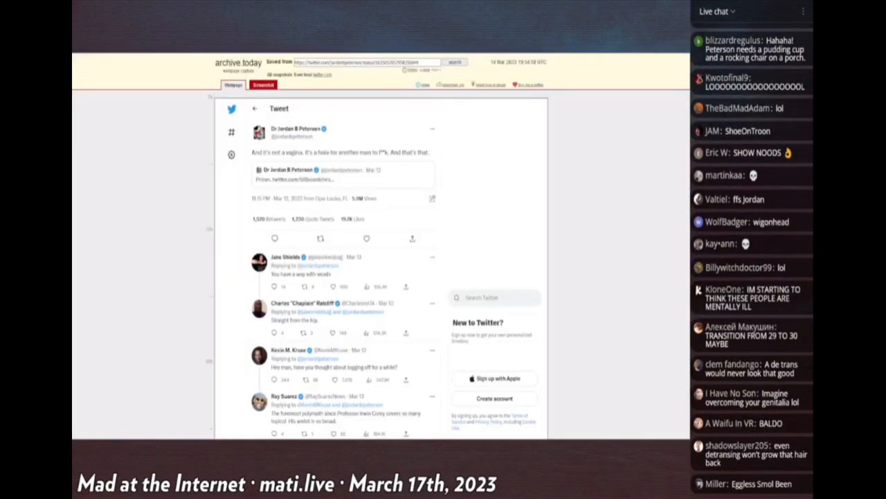
scroll(down, 3)
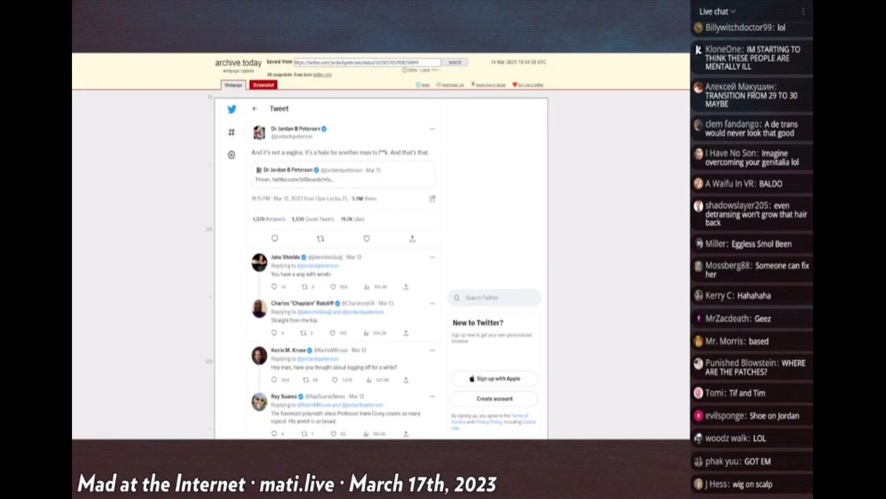
scroll(down, 3)
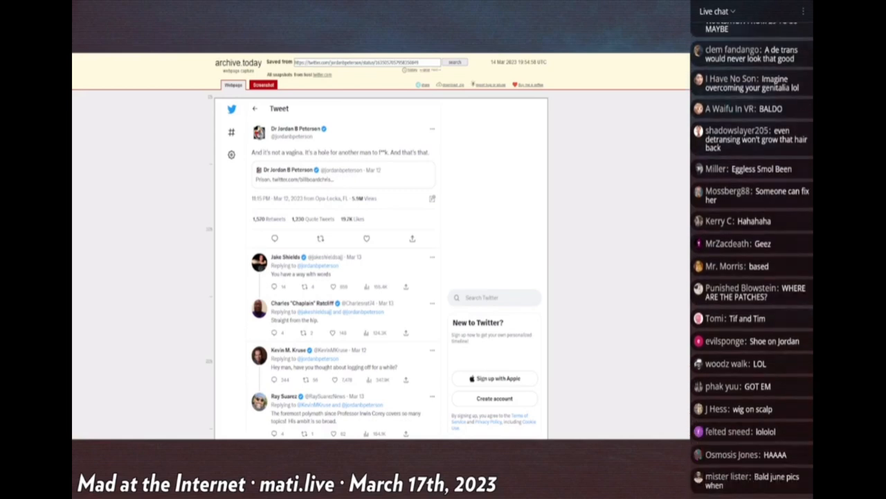
scroll(down, 3)
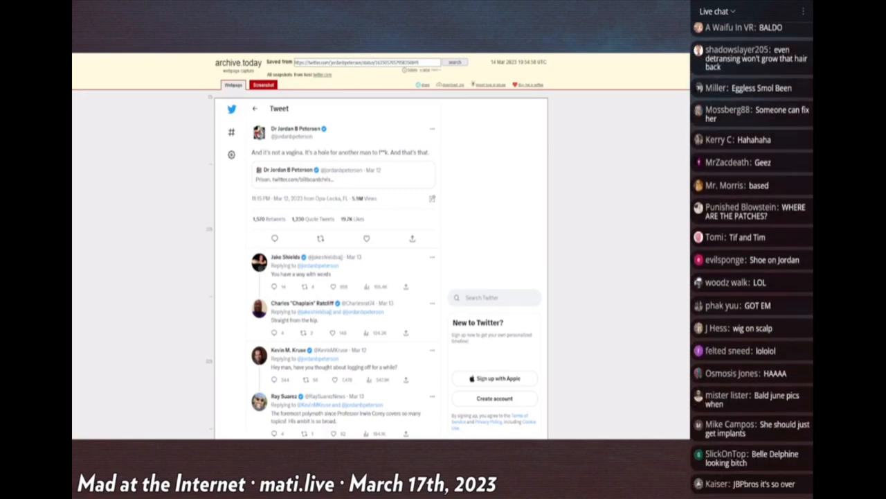
scroll(down, 3)
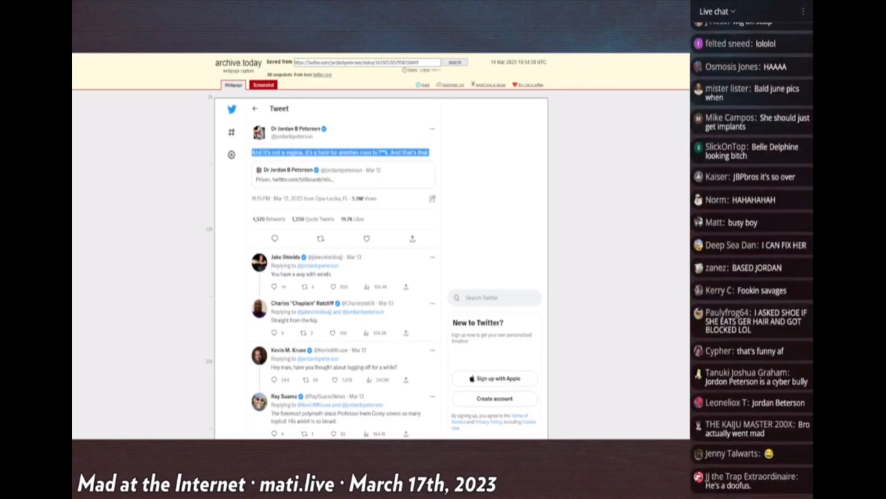
scroll(down, 3)
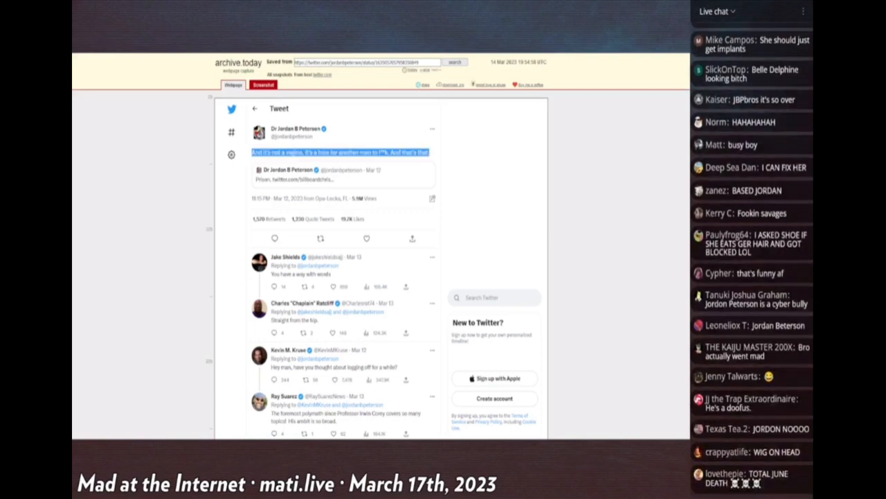
scroll(down, 3)
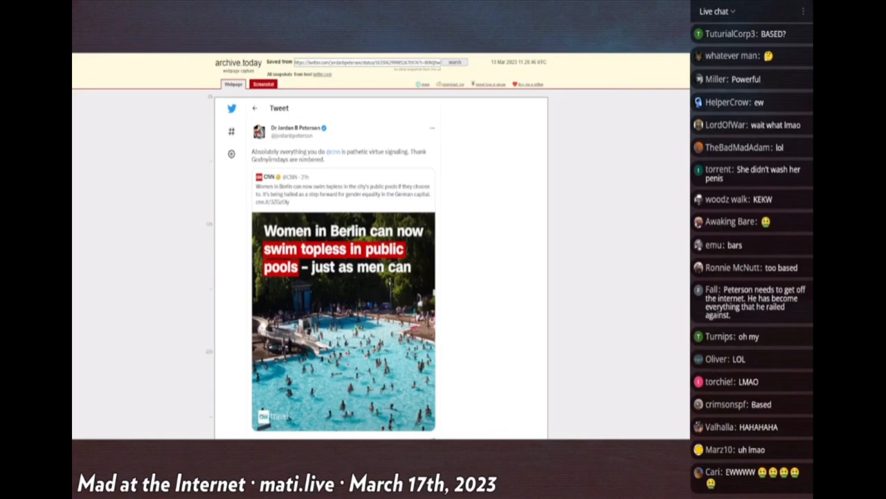
scroll(down, 3)
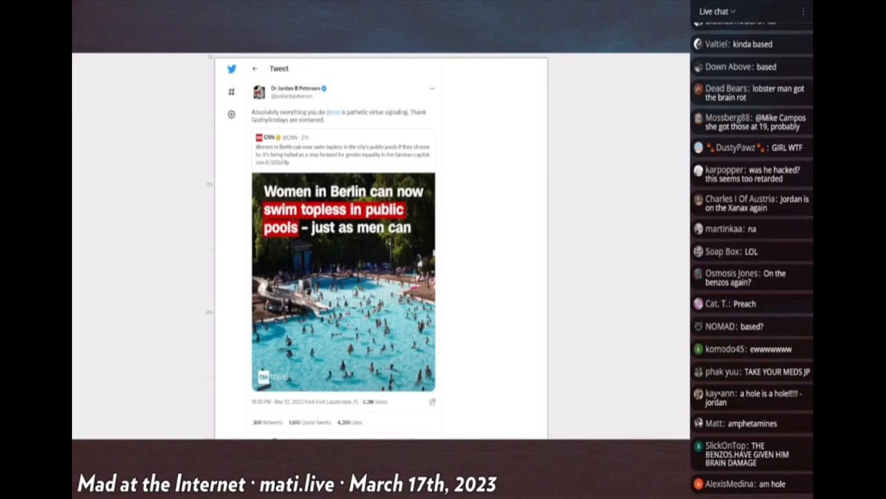
scroll(down, 3)
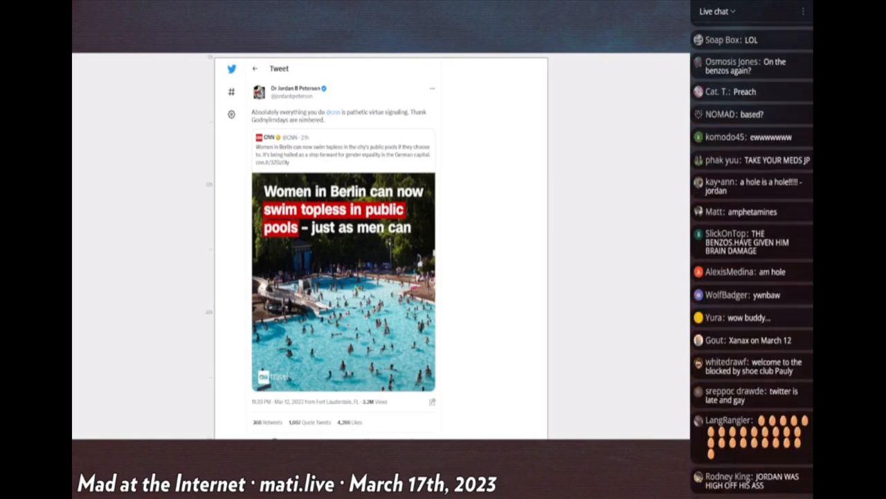
scroll(down, 3)
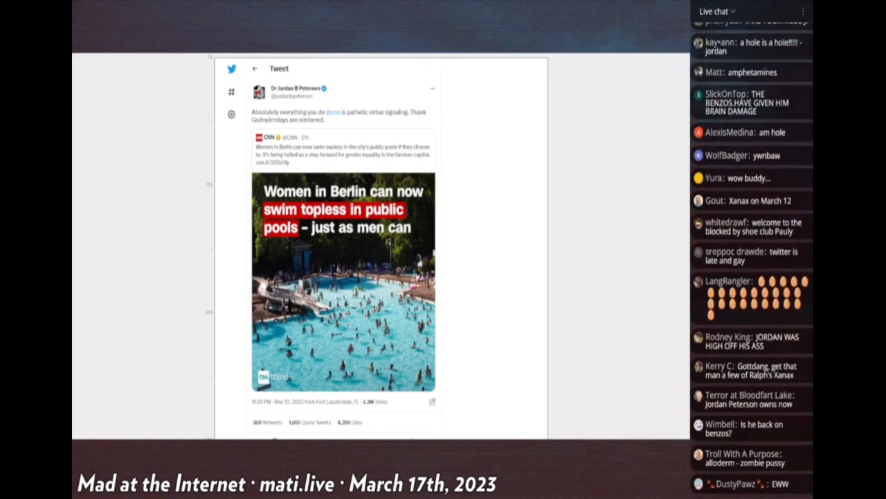
scroll(down, 3)
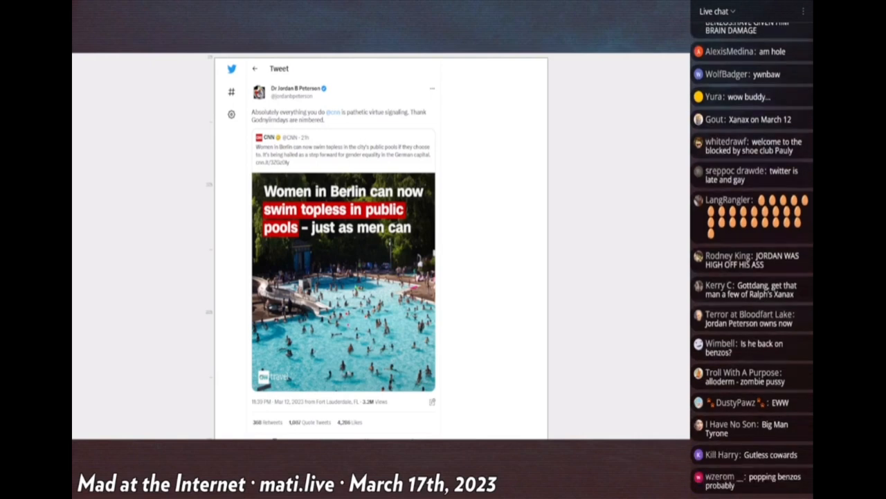
scroll(down, 3)
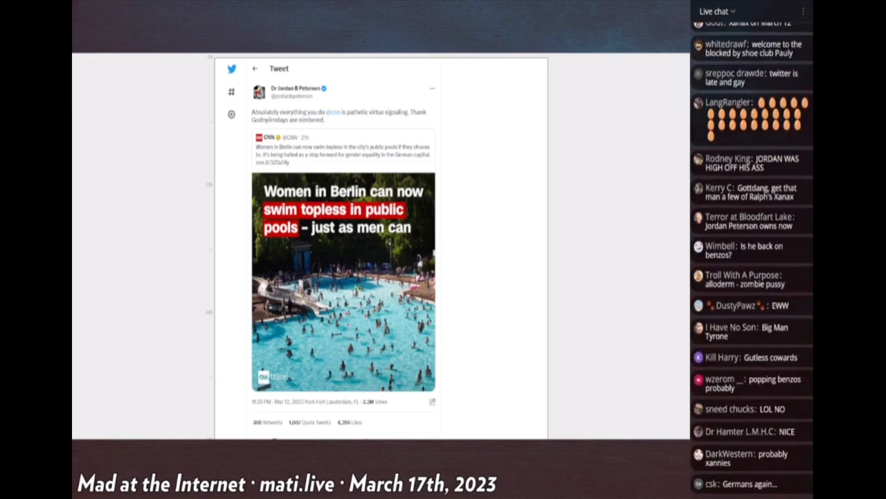
scroll(down, 3)
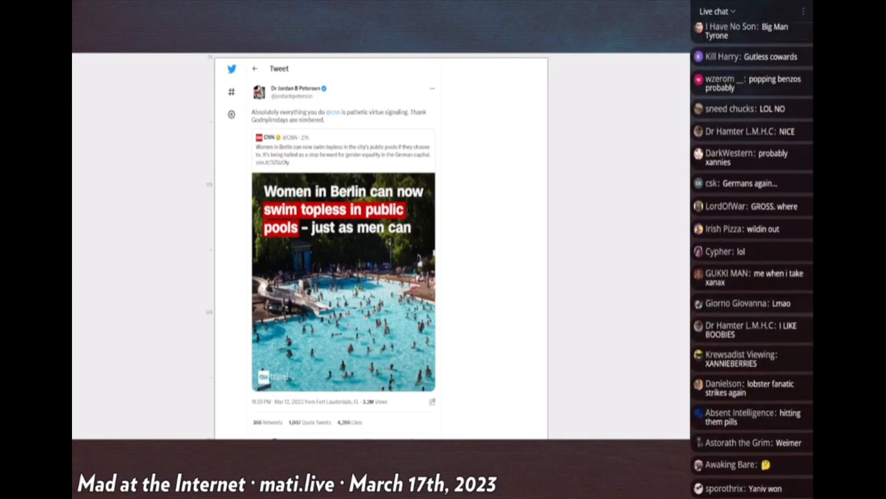
scroll(down, 3)
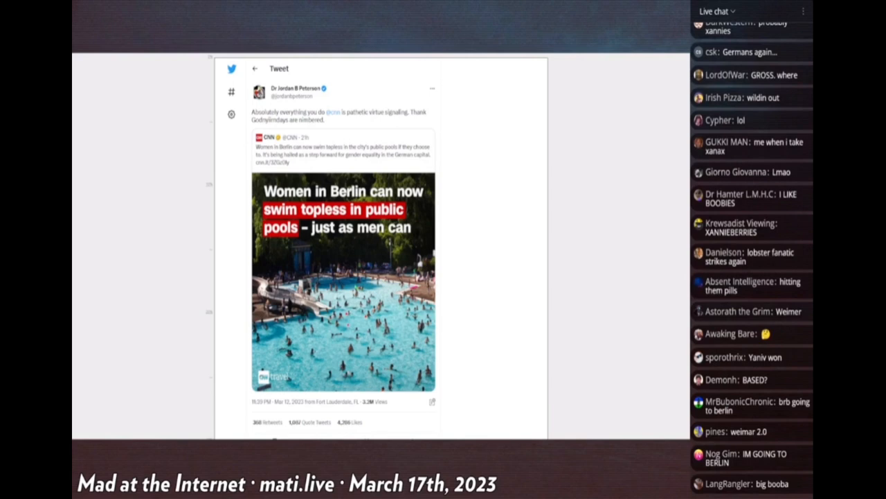
scroll(down, 3)
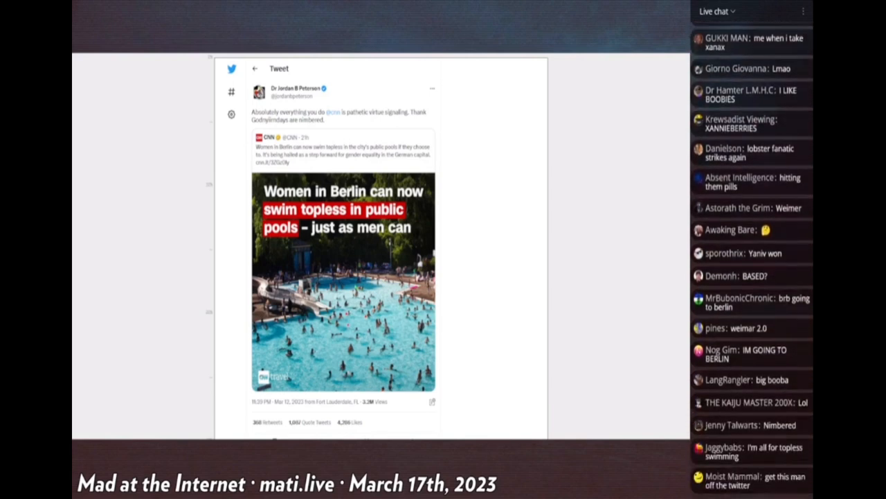
scroll(down, 3)
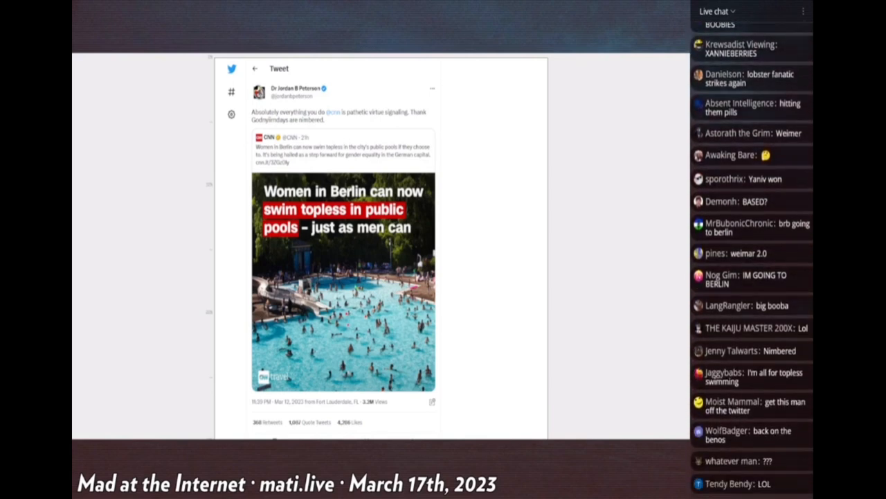
scroll(down, 3)
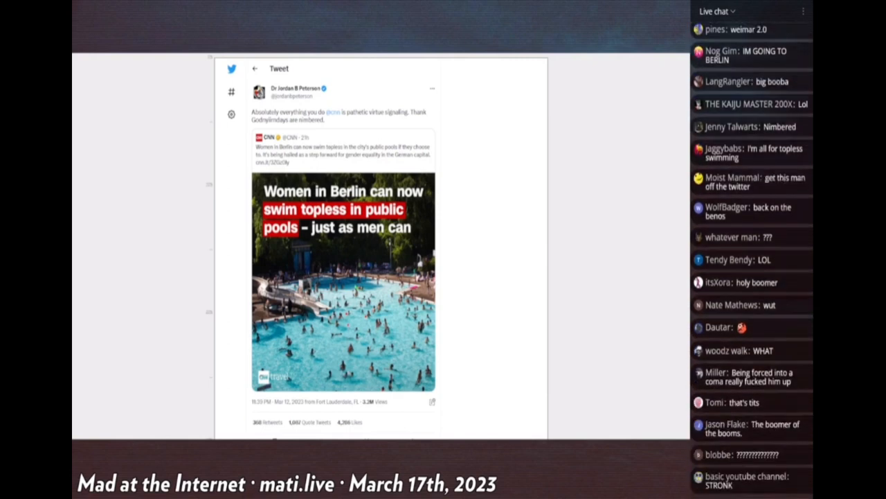
scroll(down, 3)
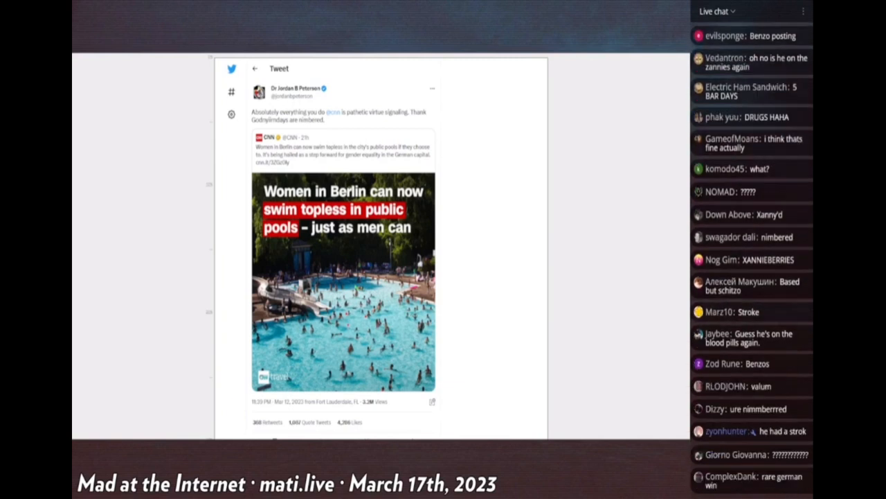
scroll(down, 3)
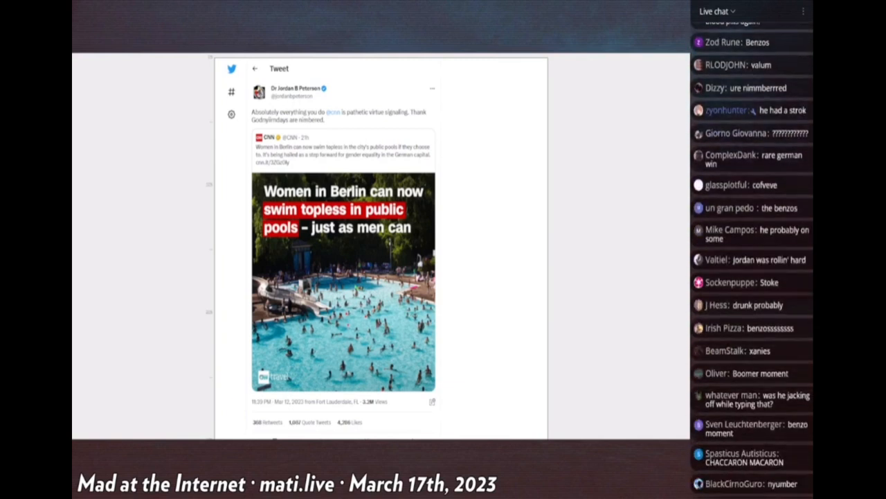